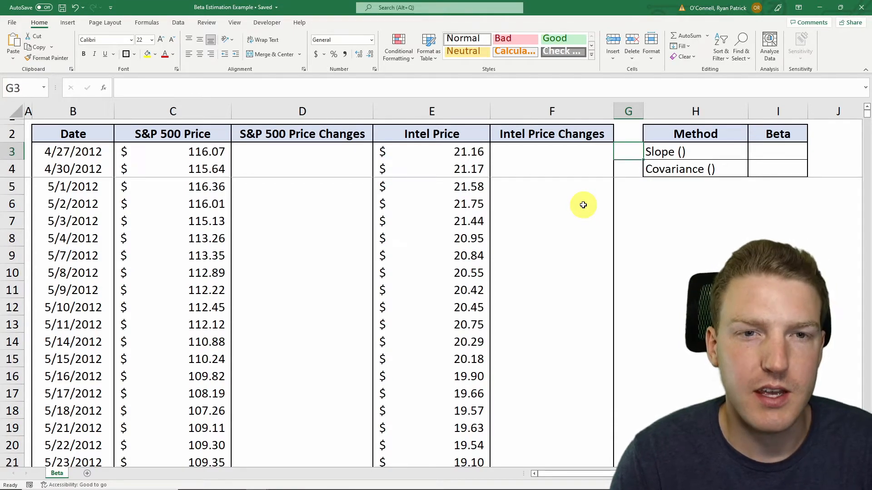
# - Select the S&P 500 price cells and bring the Yahoo Finance page alongside the sheet
pyautogui.moveTo(432, 151); pyautogui.dragTo(432, 187)
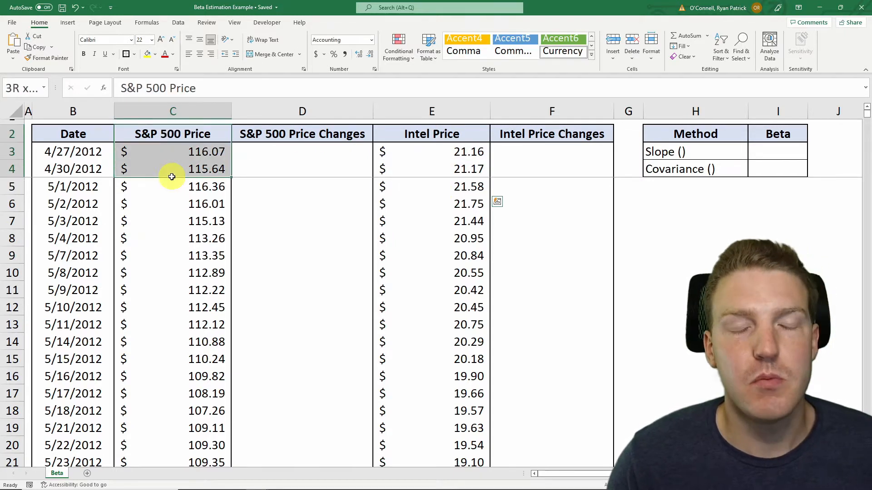
pyautogui.click(173, 151)
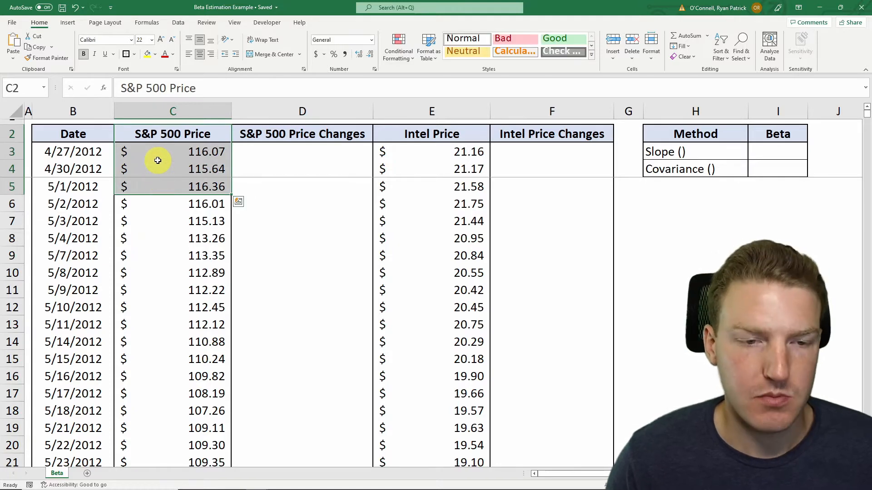
pyautogui.click(10, 481)
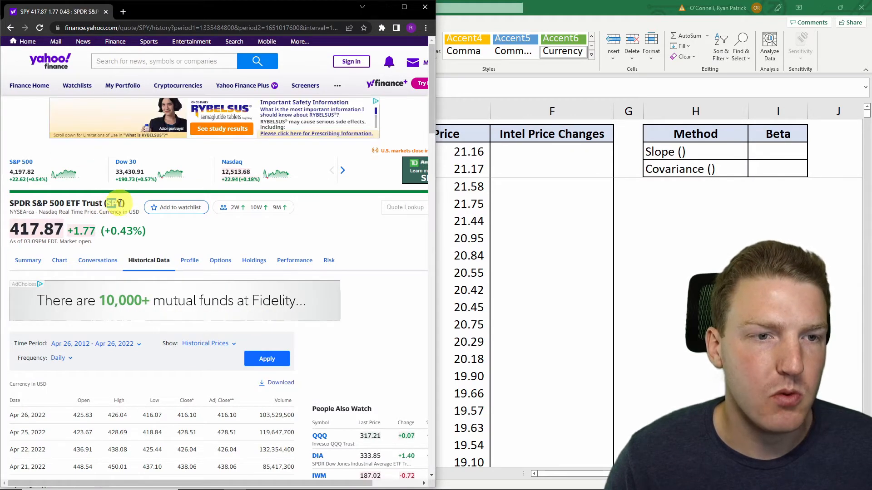
# - Load daily historical prices for SPDR S&P 500 ETF (spy) on Yahoo Finance
pyautogui.click(163, 61)
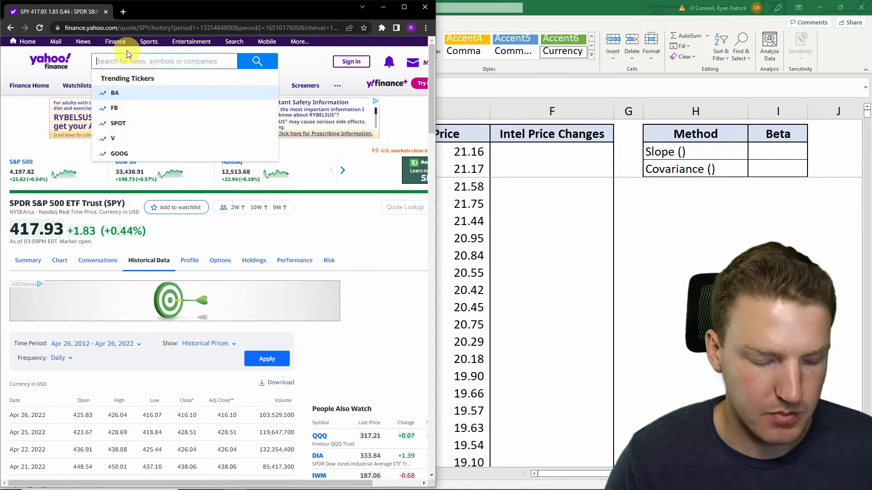
pyautogui.write('spy')
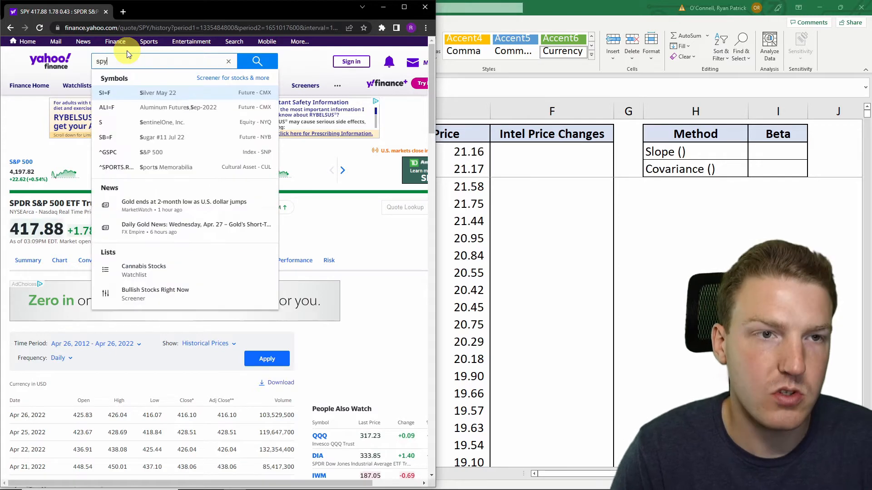
pyautogui.click(167, 93)
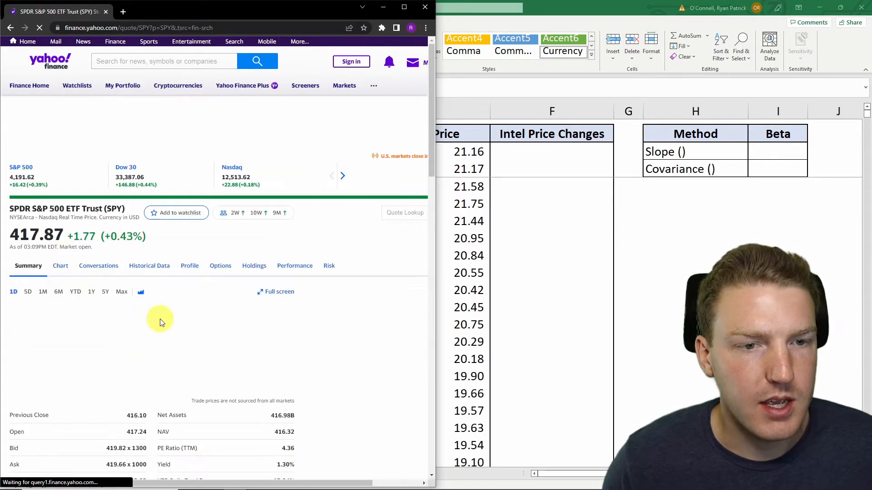
pyautogui.click(149, 266)
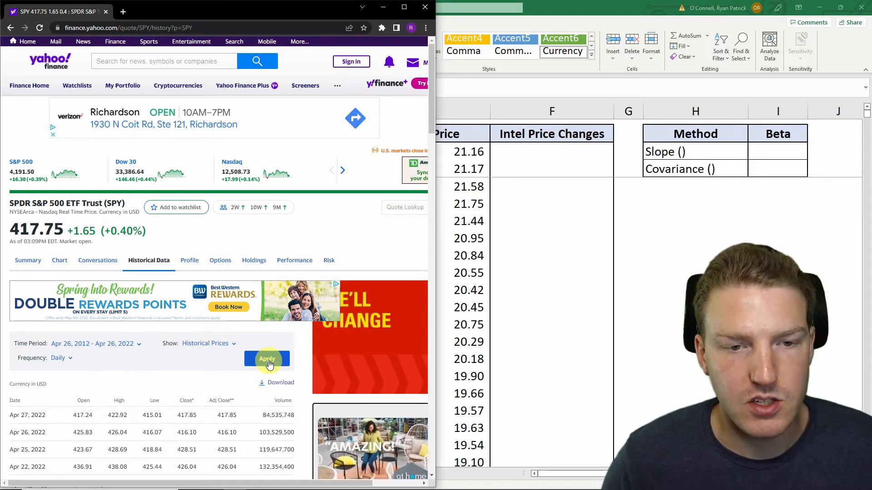
pyautogui.click(267, 359)
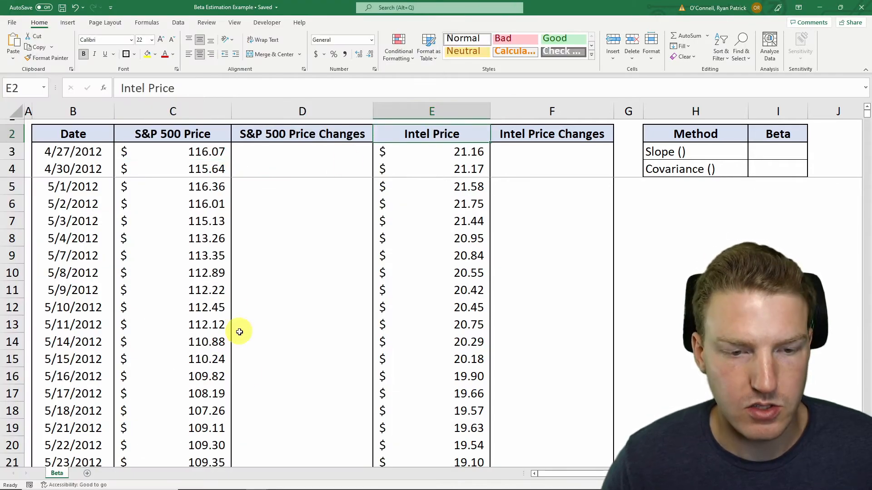
pyautogui.moveTo(254, 480)
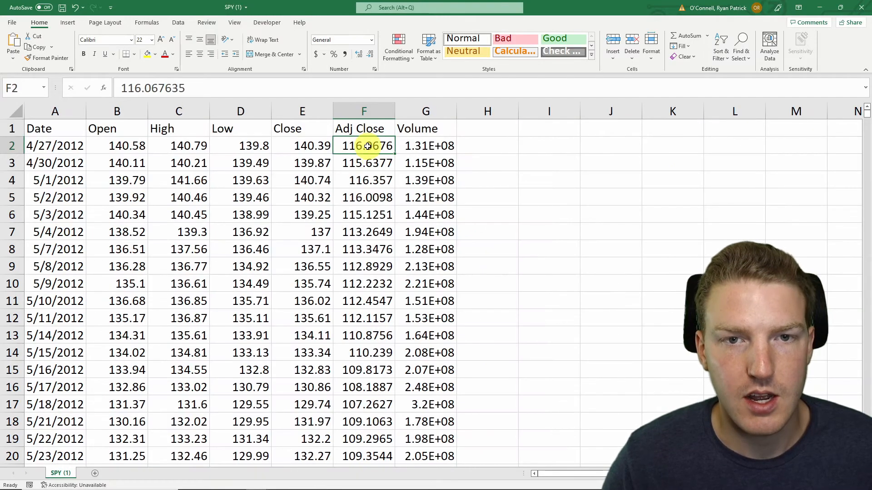
pyautogui.click(57, 473)
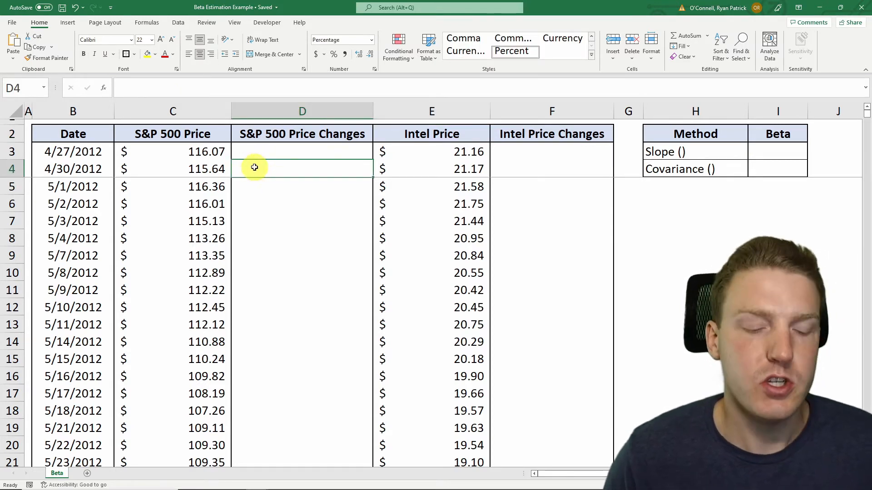
# - Enter =(C4-C3)/C3 in D4, giving a -0.37% S&P 500 change, and copy it
pyautogui.write('=(')
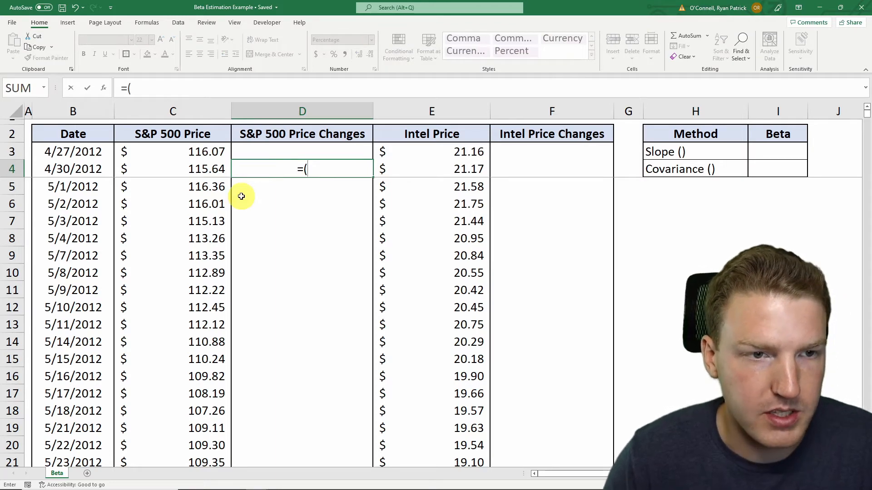
pyautogui.click(173, 169)
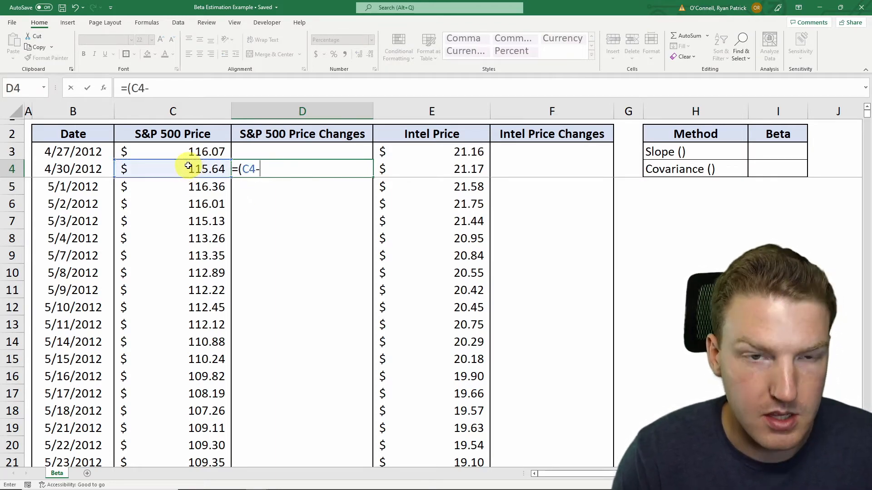
pyautogui.click(173, 152)
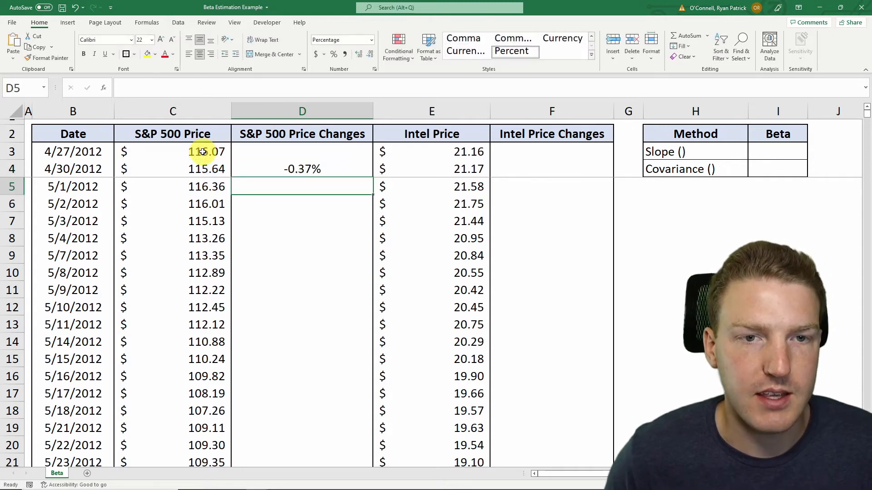
pyautogui.click(302, 169)
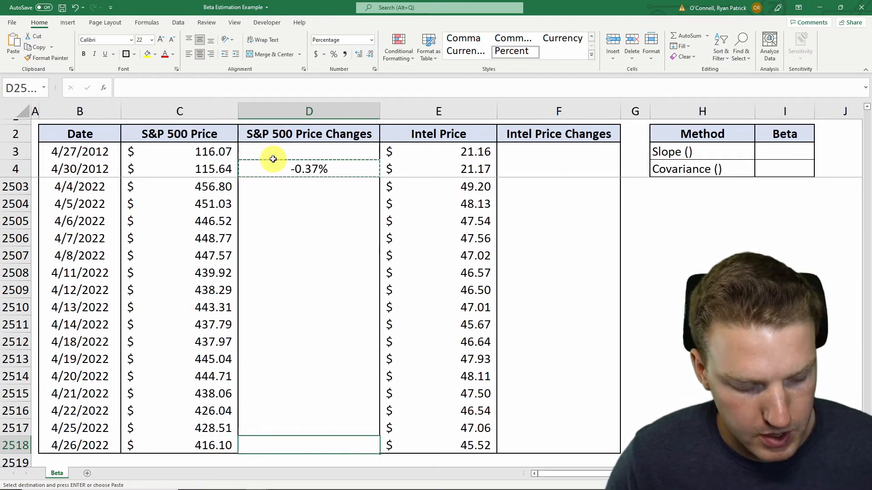
# - Paste the change formula down D4:D2518 and into the Intel column F4:F2518
pyautogui.click(308, 169)
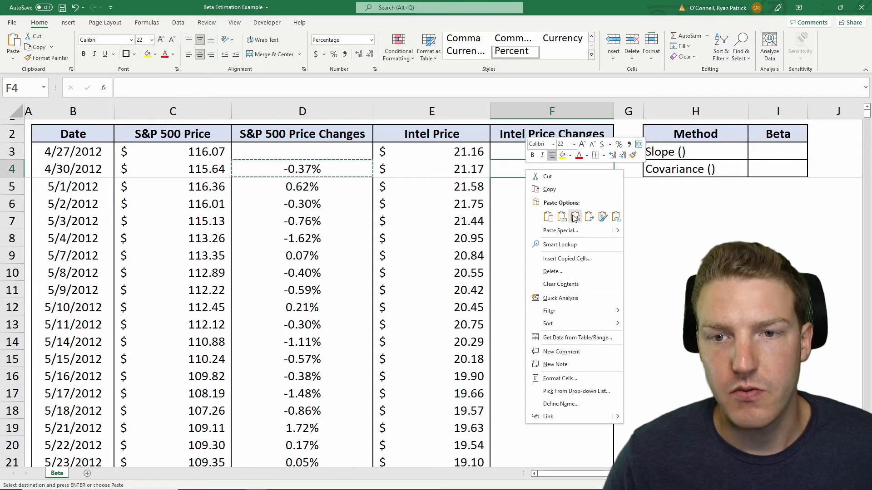
pyautogui.click(575, 216)
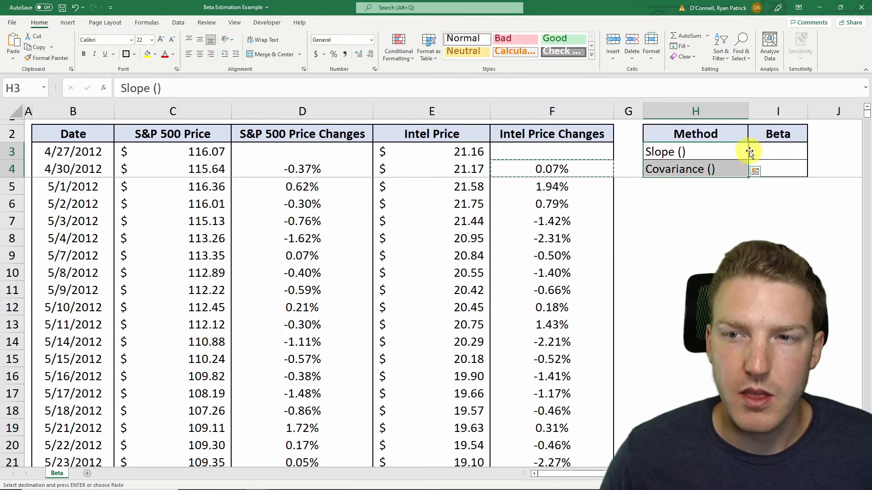
# - Compute beta 1.184 in I3 with =SLOPE(F4:F2518,D4:D2518)
pyautogui.click(777, 151)
pyautogui.write('=')
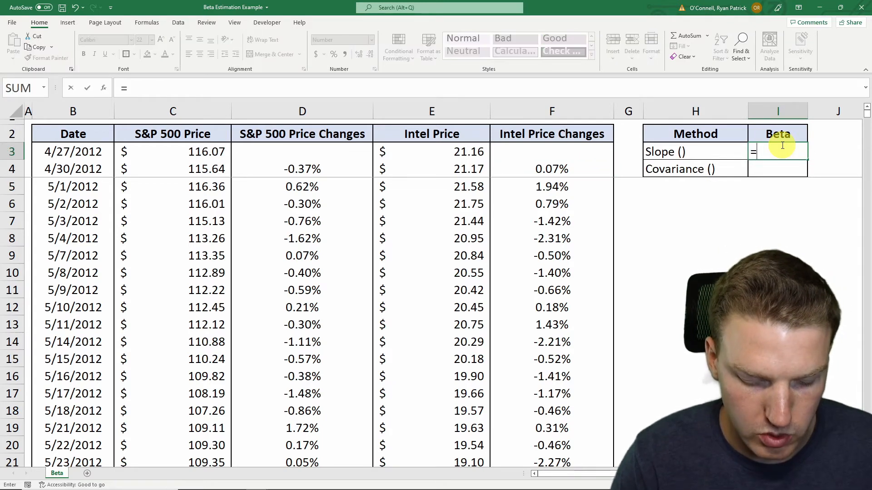
pyautogui.write('SLOPE(F4:F2518')
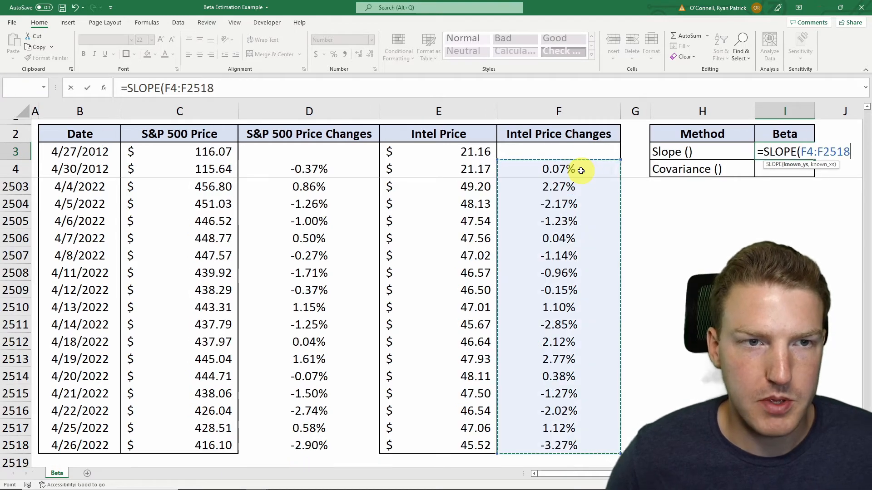
pyautogui.write(',')
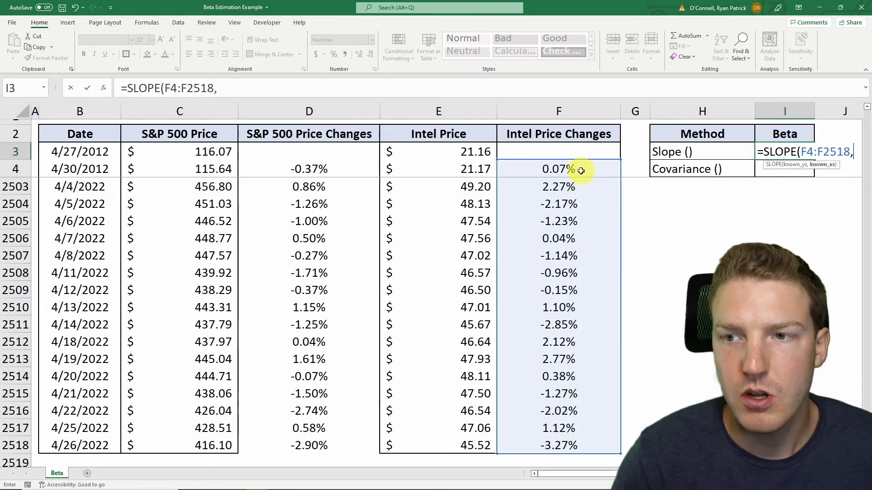
pyautogui.click(702, 151)
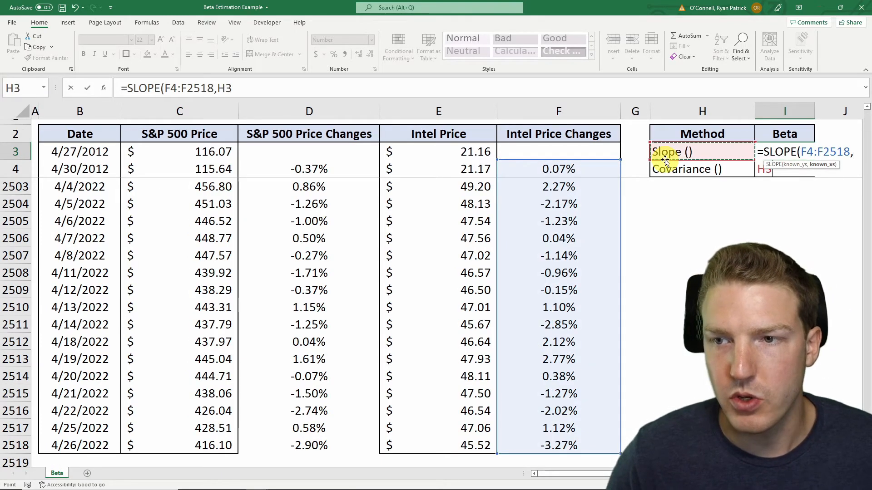
pyautogui.click(309, 151)
pyautogui.write('D4:D2518)')
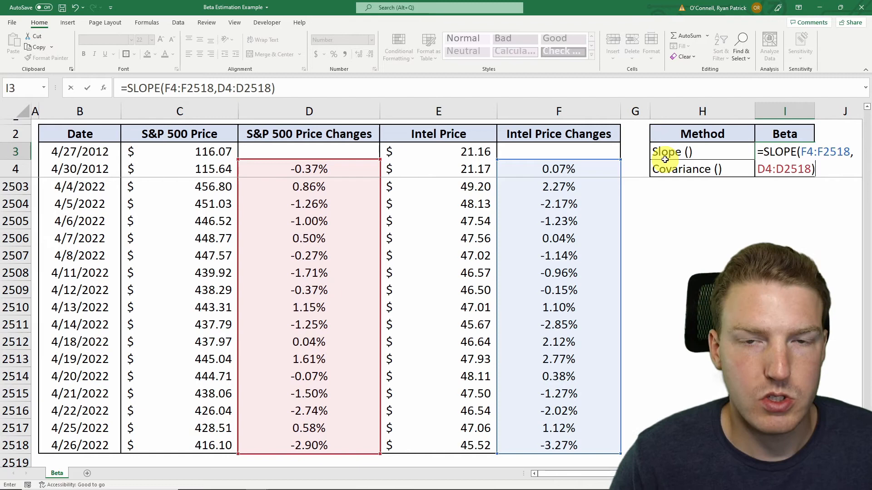
pyautogui.press('Enter')
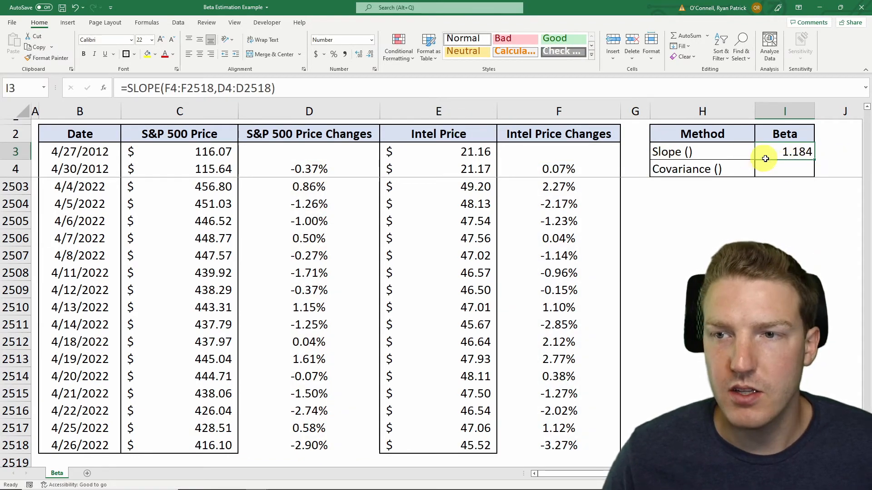
pyautogui.click(784, 168)
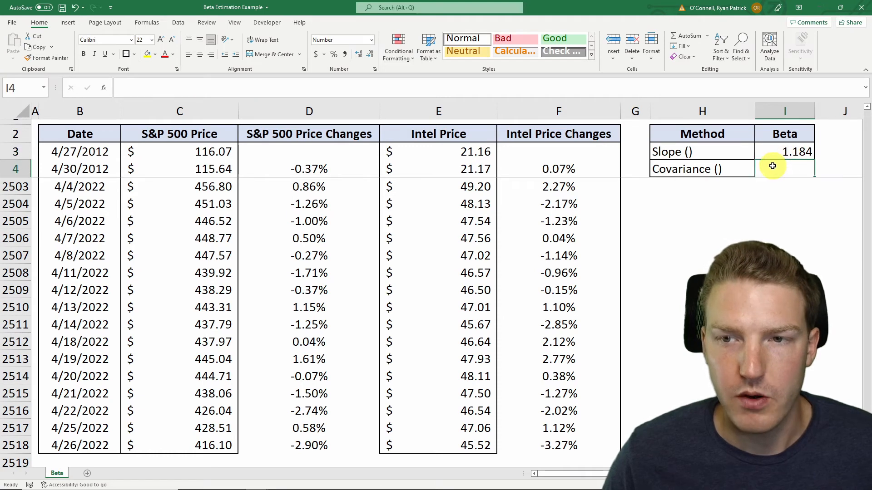
pyautogui.moveTo(448, 147)
pyautogui.write('=')
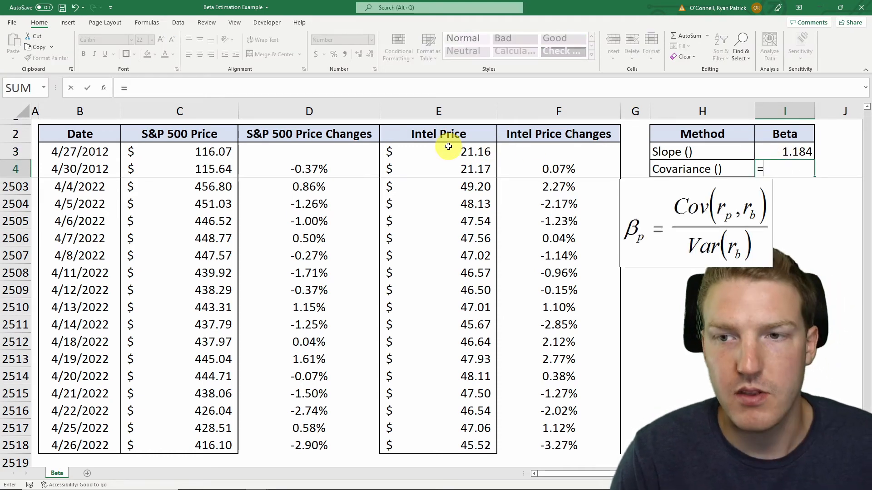
# - In I4, start =COVARIANCE.P(F4:F2518,D4:D2518)/VAR for the covariance beta
pyautogui.write('cov')
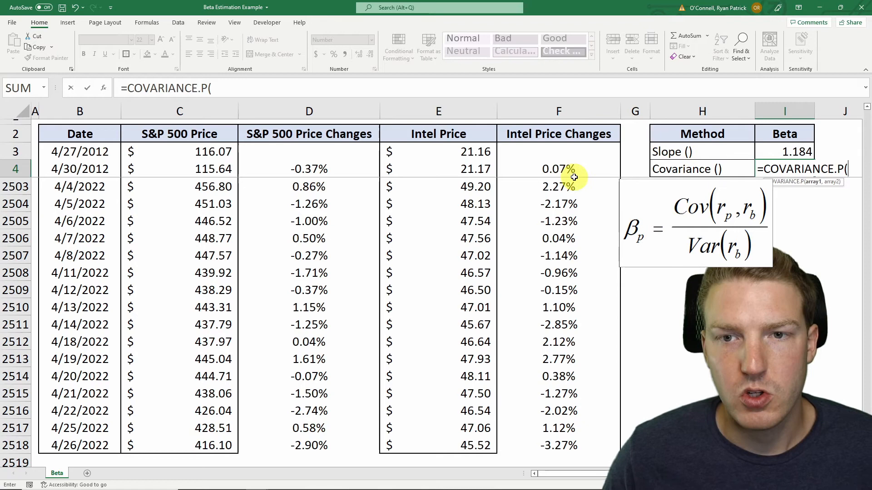
pyautogui.click(558, 169)
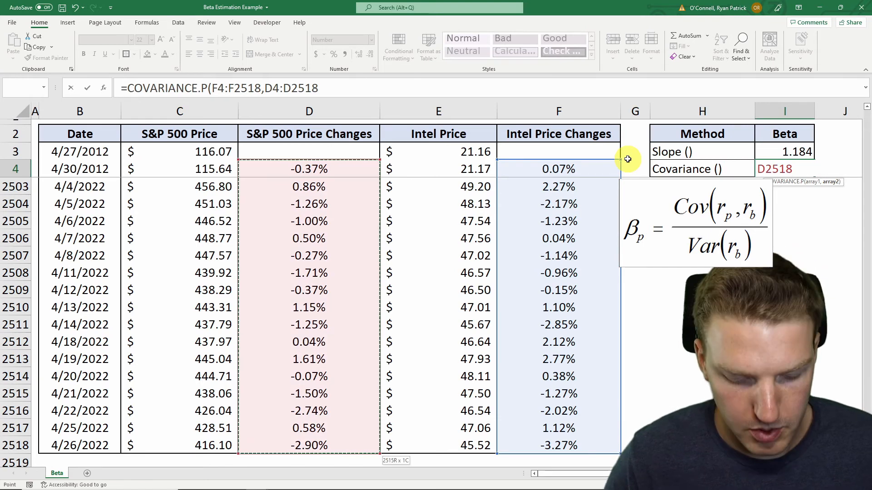
pyautogui.write(')/')
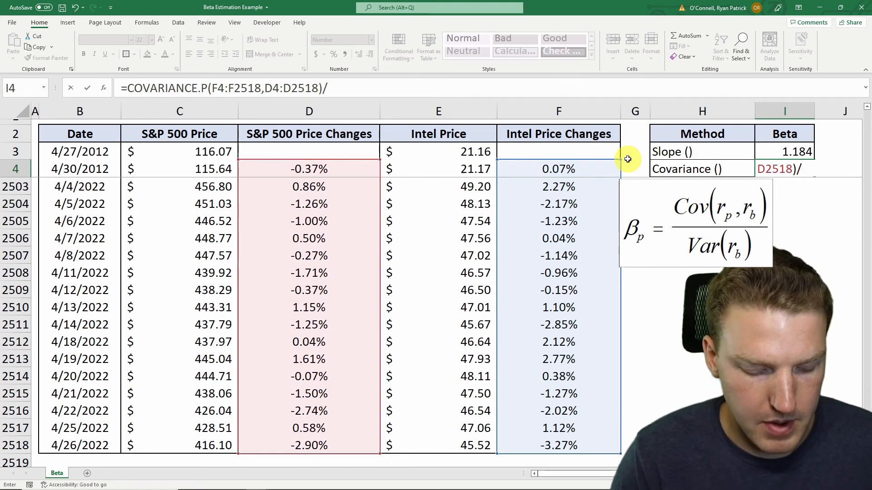
pyautogui.write('var')
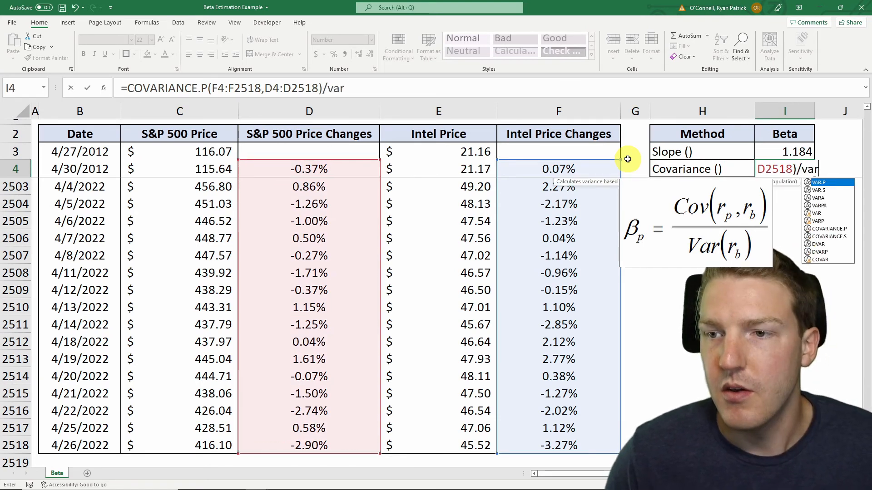